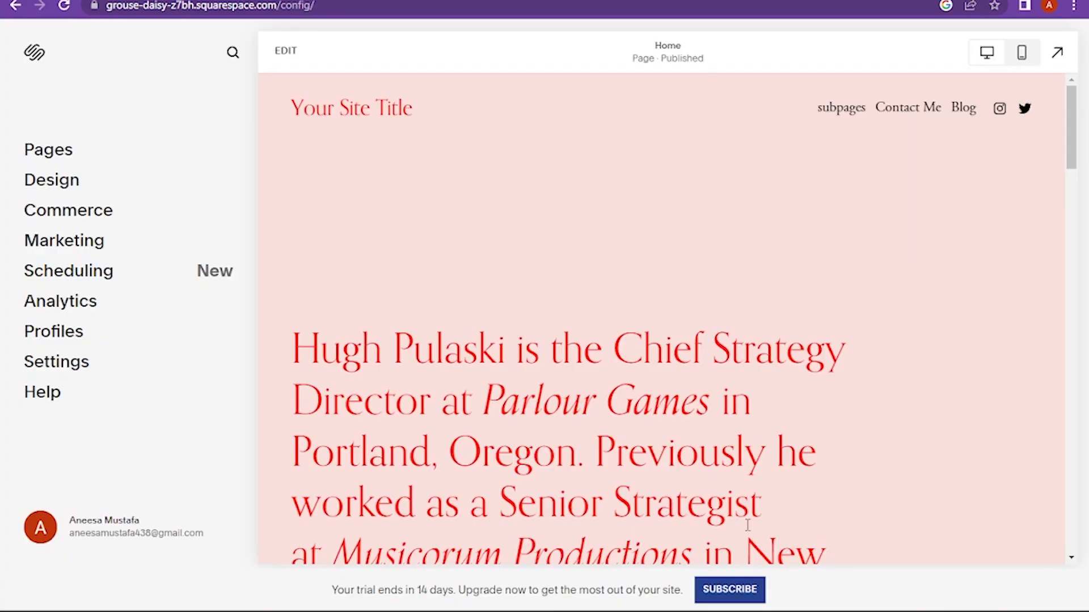
pyautogui.moveTo(131, 68)
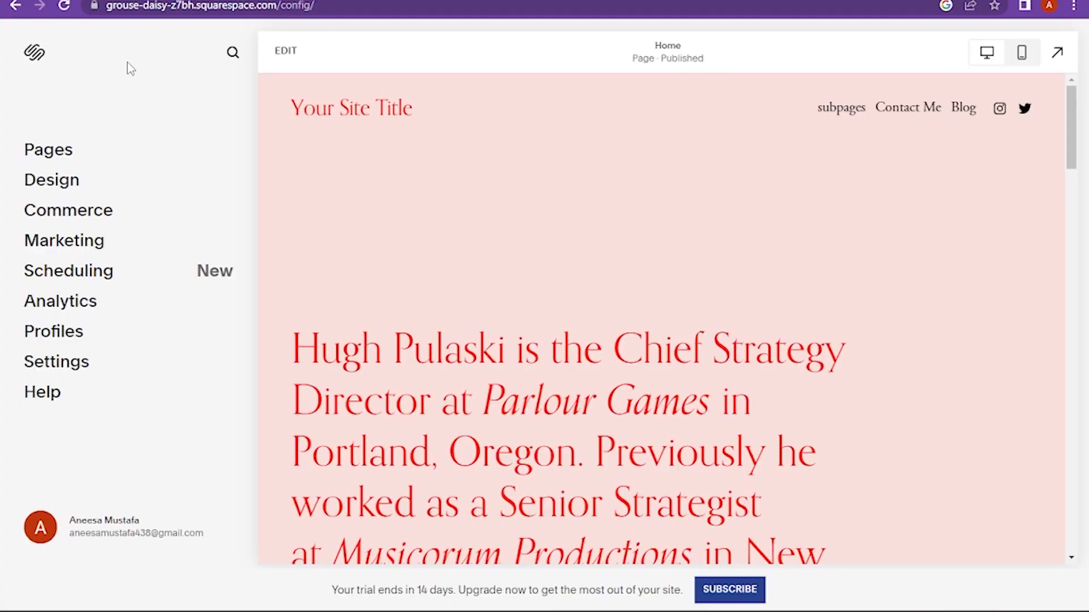
pyautogui.moveTo(68, 211)
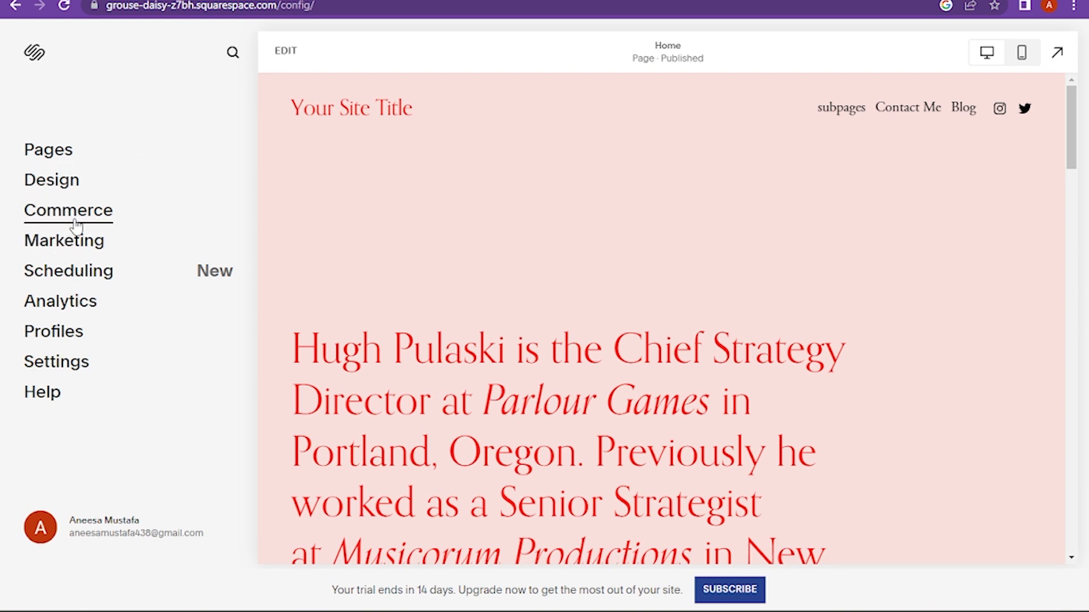
# Go to the Commerce section from the site dashboard sidebar
pyautogui.click(67, 211)
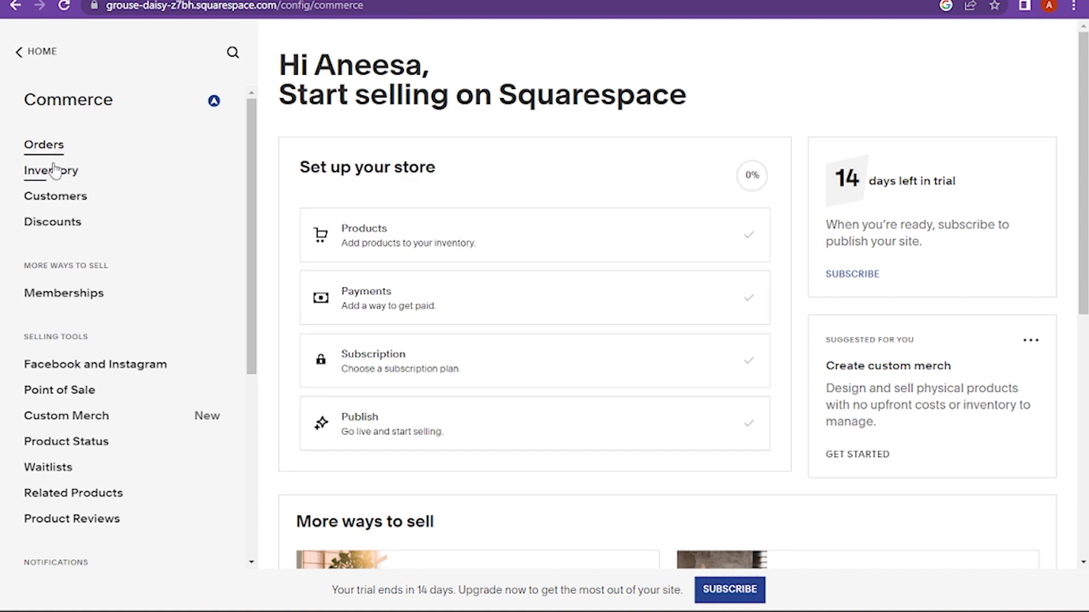
# Go to the empty Inventory and bring up the Add Product type chooser
pyautogui.click(50, 170)
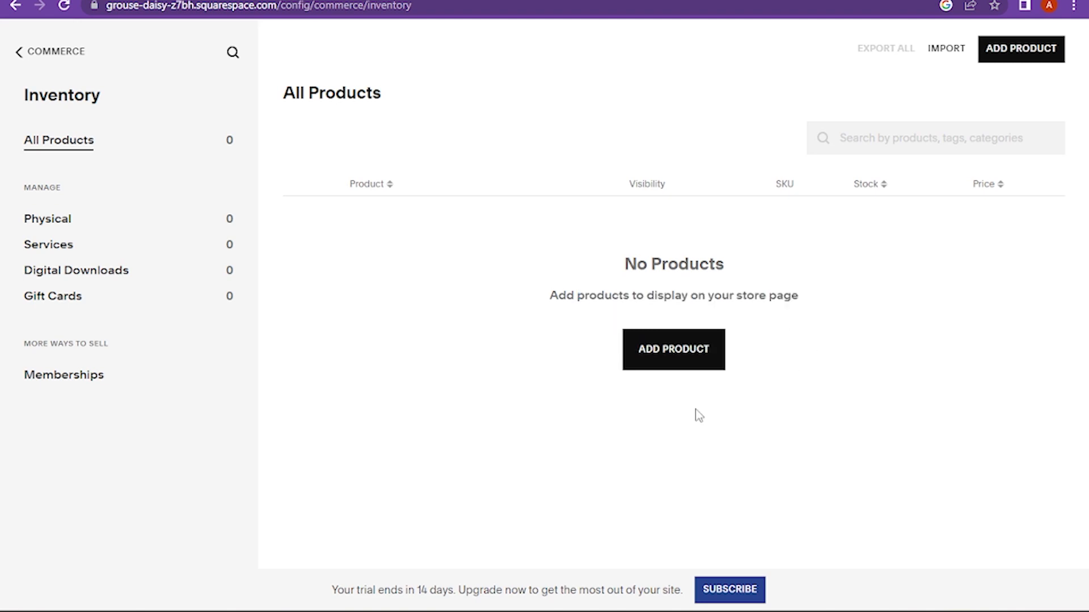
pyautogui.click(671, 349)
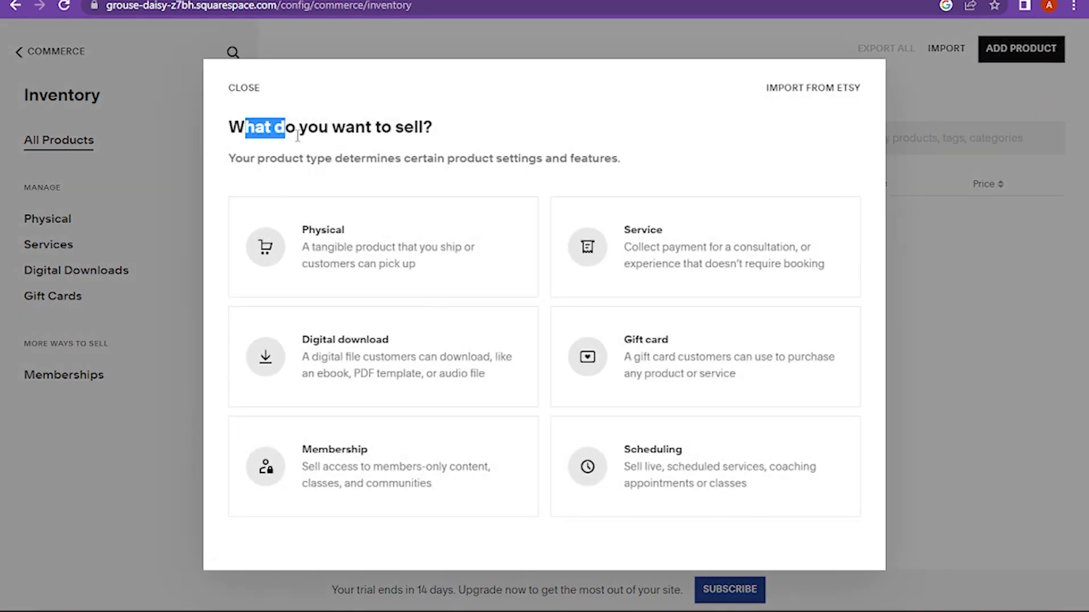
pyautogui.click(243, 87)
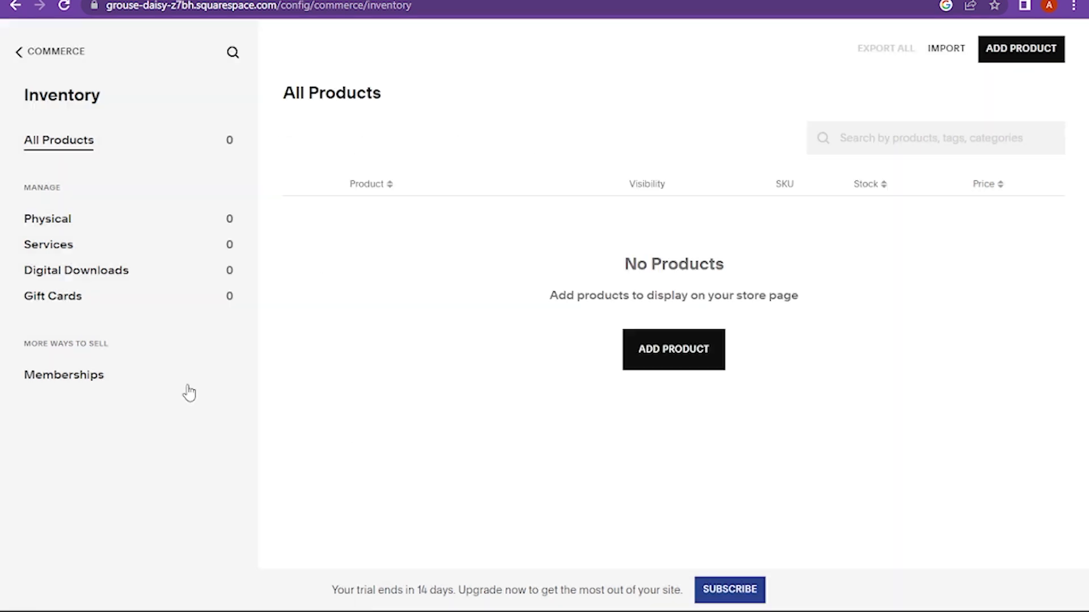
pyautogui.click(673, 349)
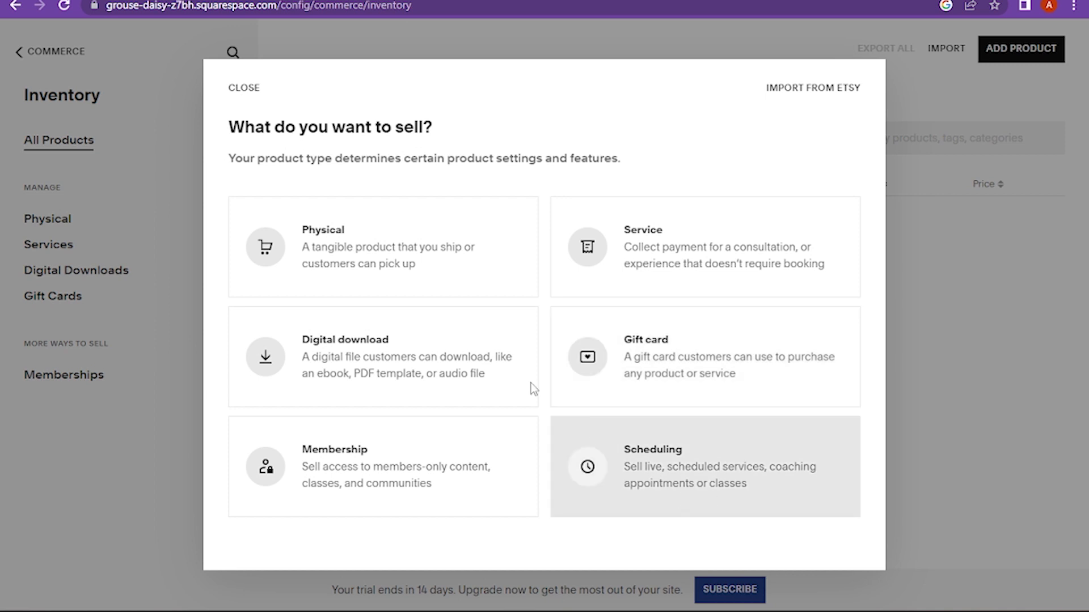
# Create a Physical product named 'test' without an image and continue to price and stock
pyautogui.click(703, 466)
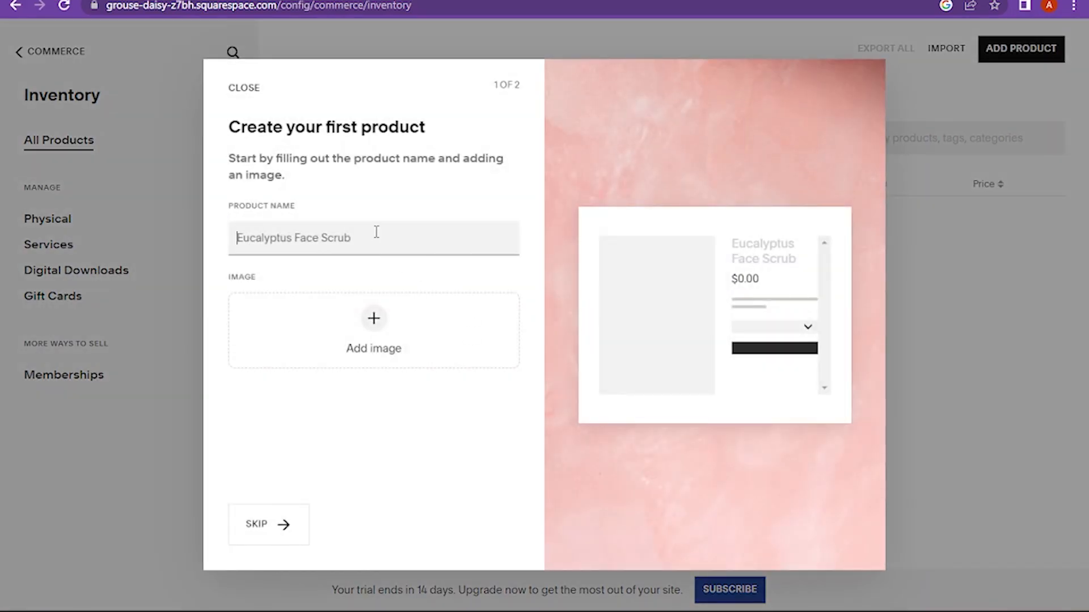
pyautogui.write('te')
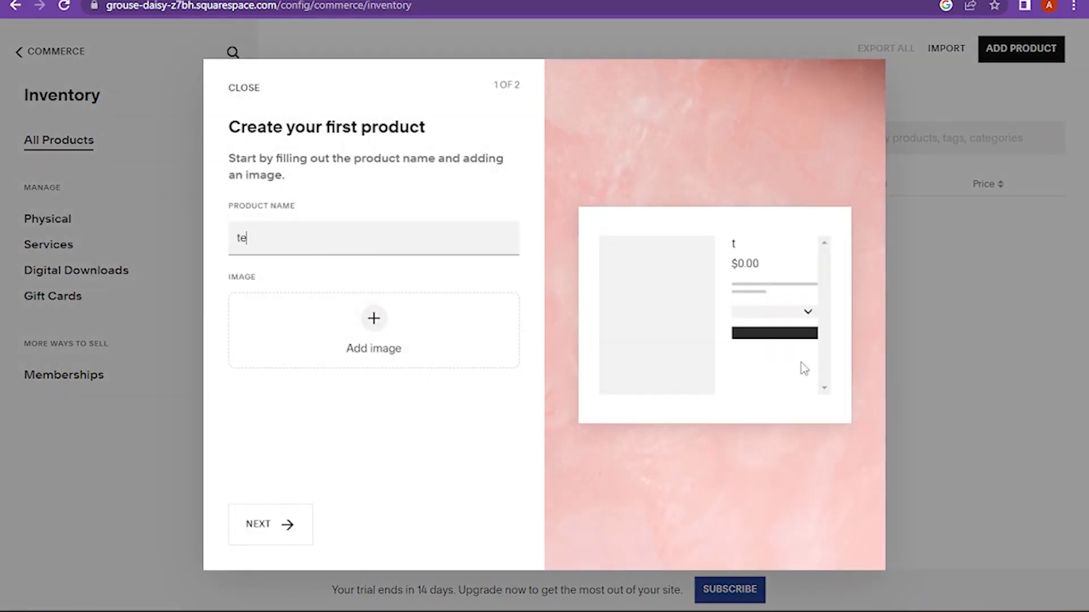
pyautogui.write('st')
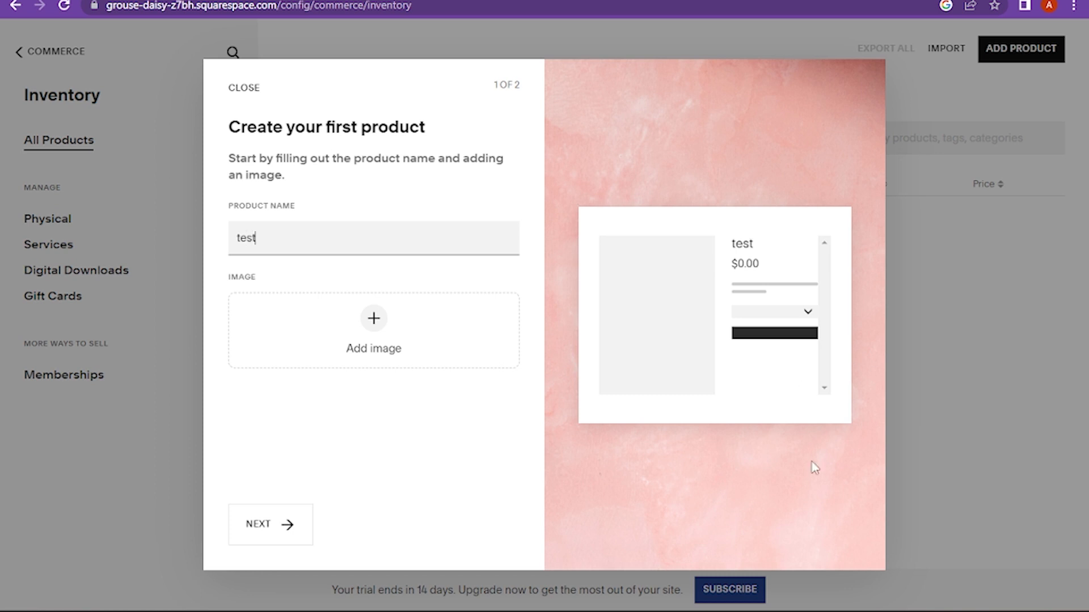
pyautogui.click(373, 330)
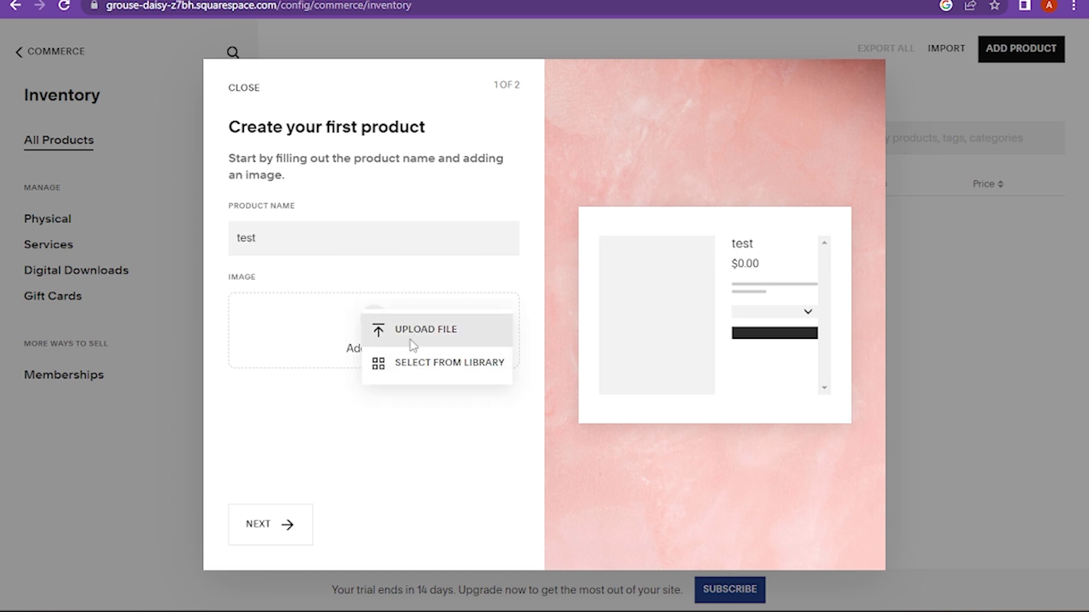
pyautogui.click(449, 362)
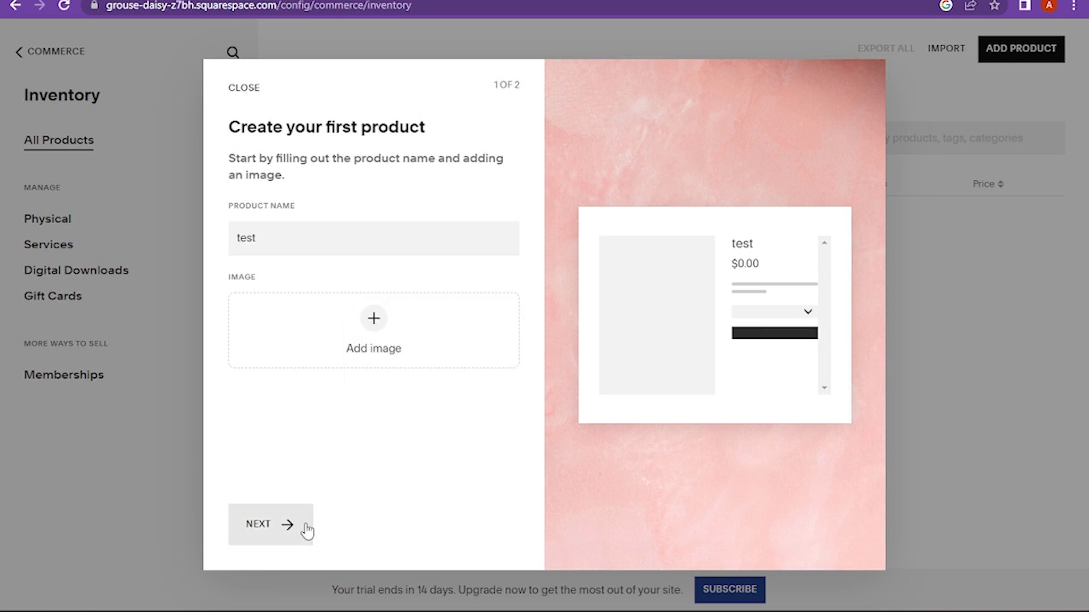
pyautogui.click(270, 524)
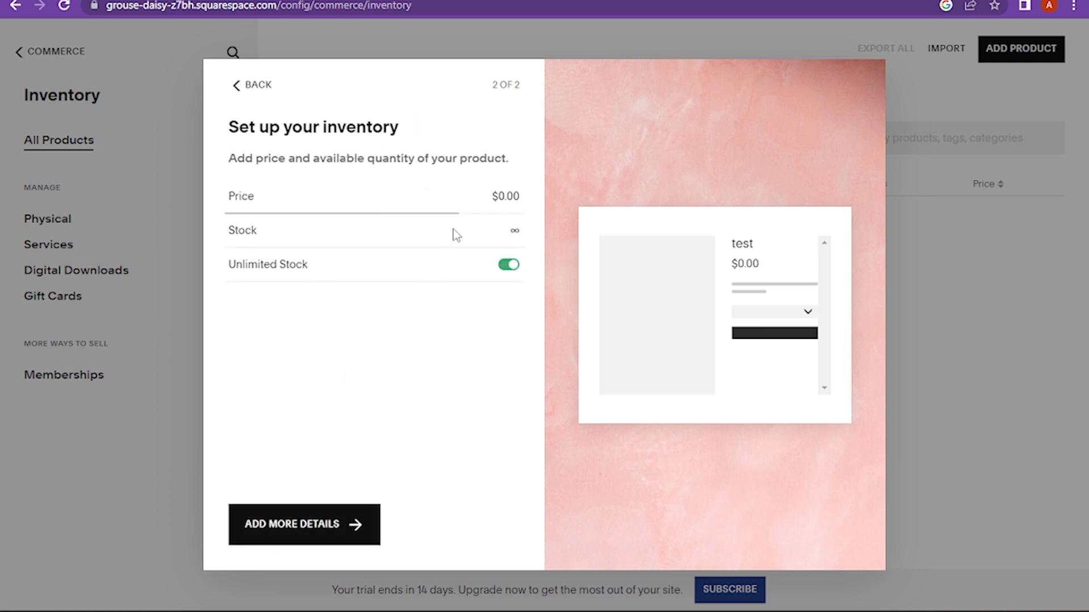
# Go to Add More Details and reveal the Save, Publish and Schedule choices for the draft
pyautogui.click(304, 524)
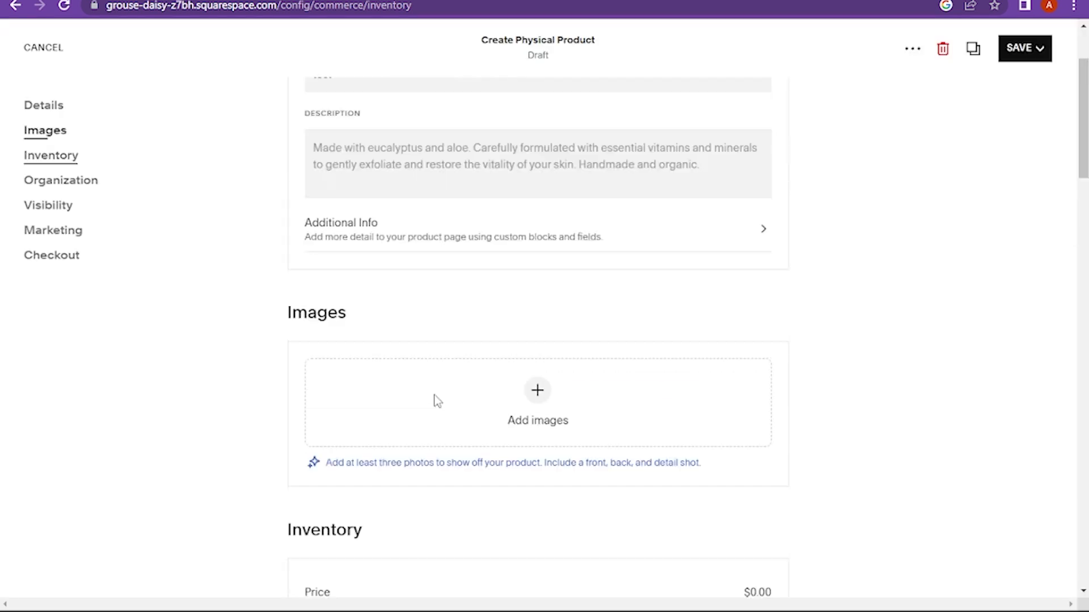
pyautogui.click(1024, 48)
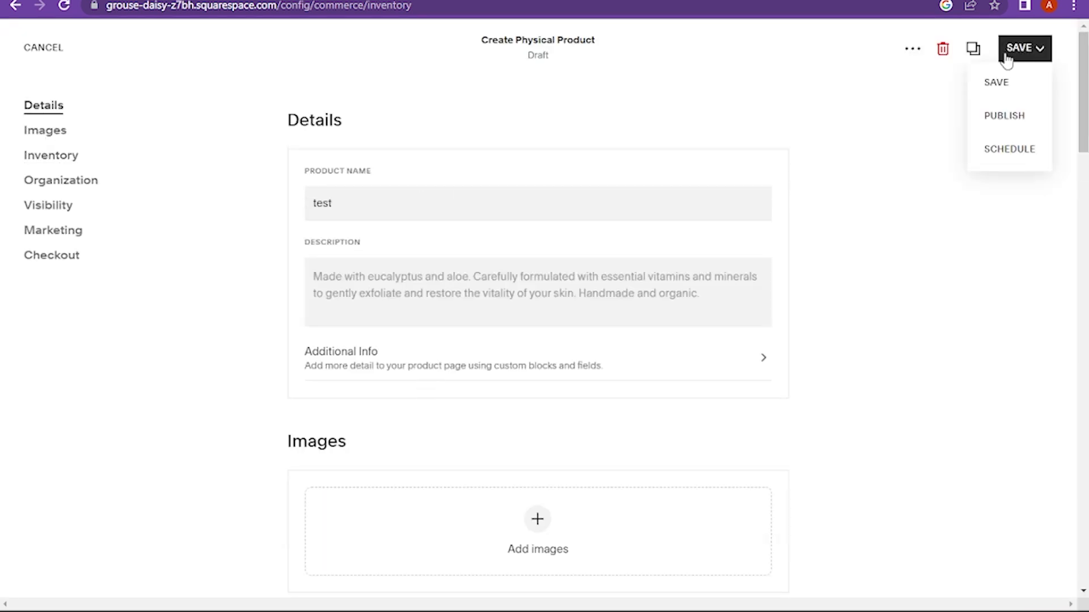
pyautogui.moveTo(995, 90)
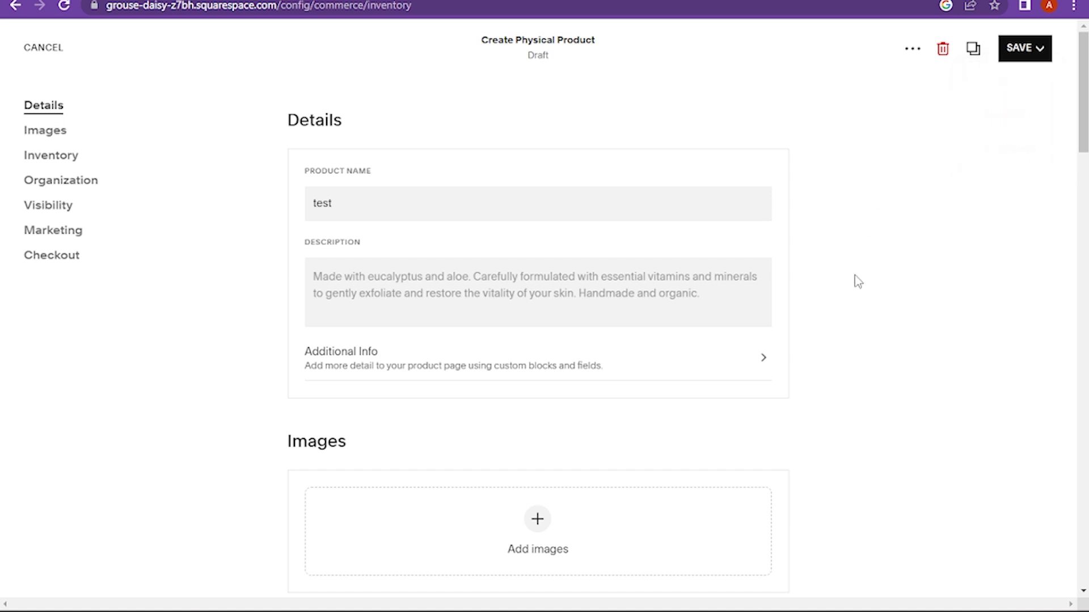
pyautogui.moveTo(840, 338)
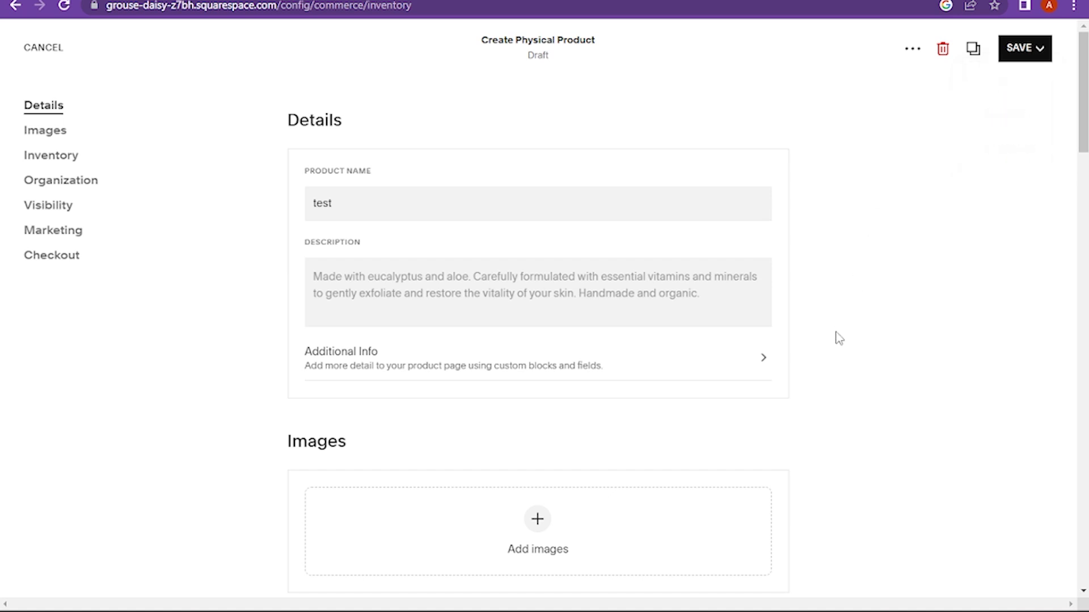
pyautogui.moveTo(687, 585)
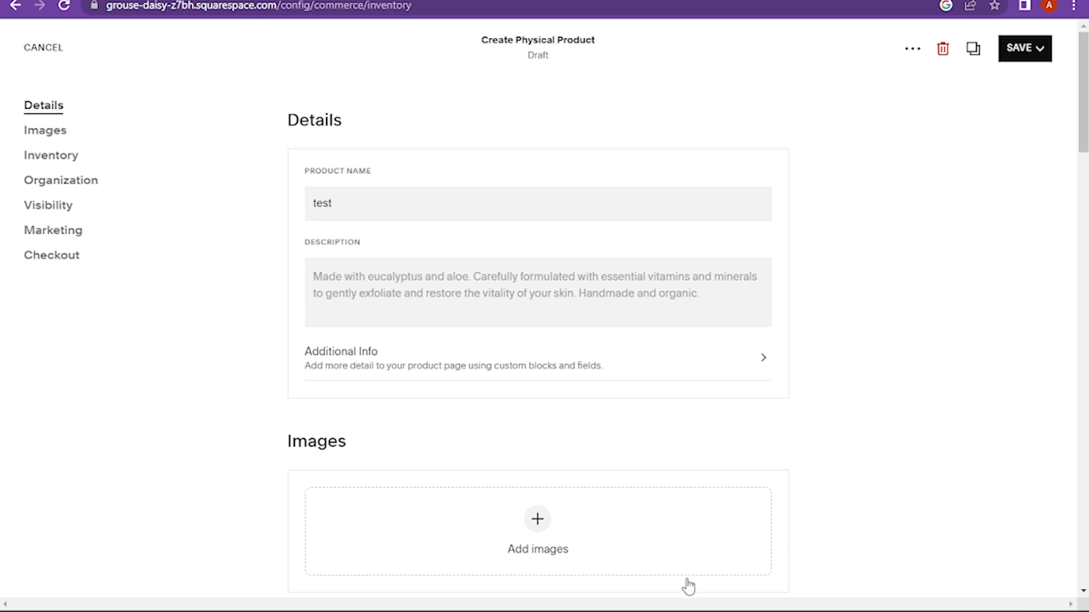